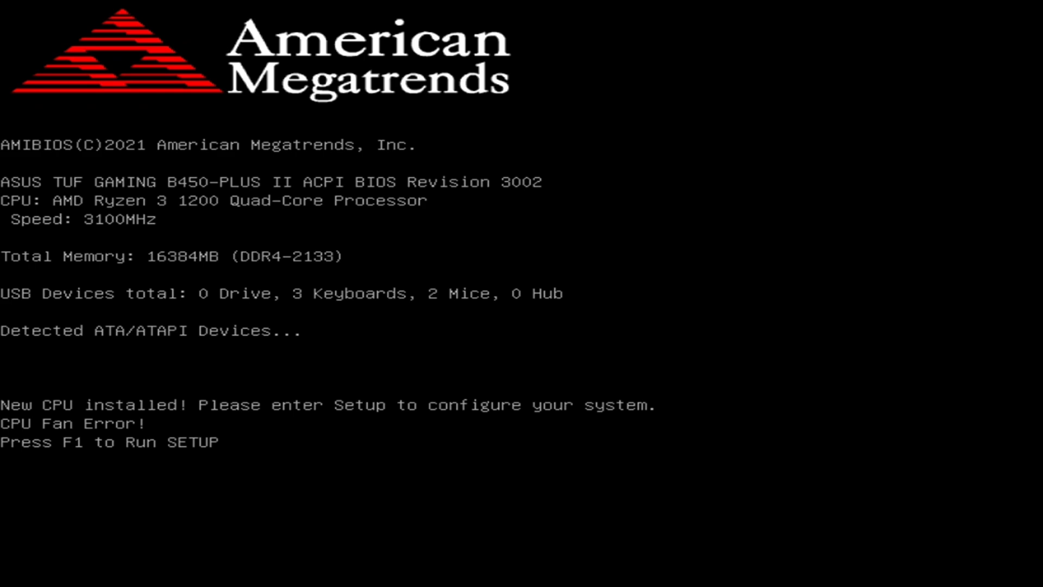
Enter BIOS setup with F1 at the 'CPU Fan Error!' POST screen.
key("f1")
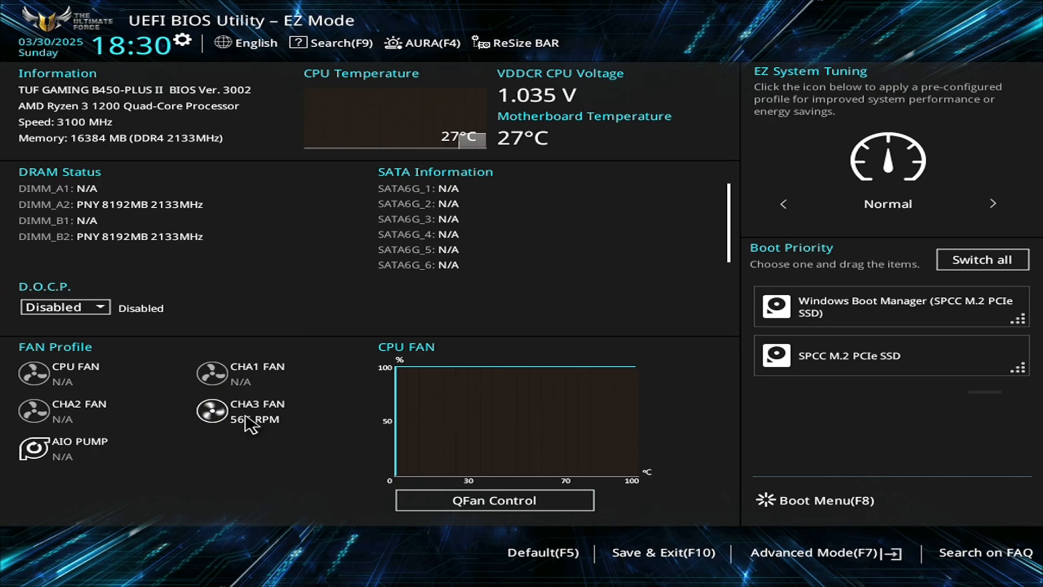
mouse_move(68, 391)
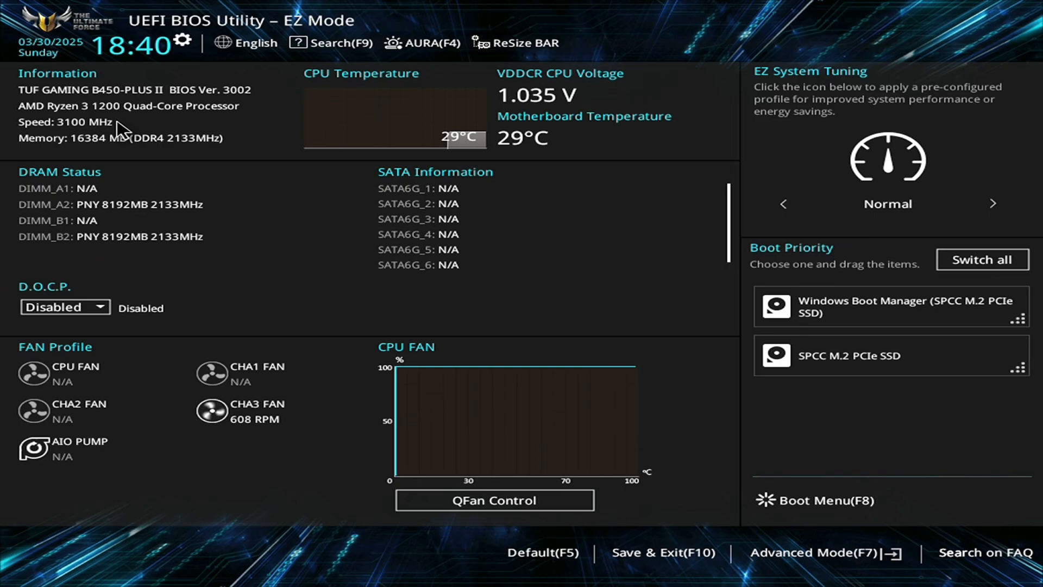
mouse_move(479, 329)
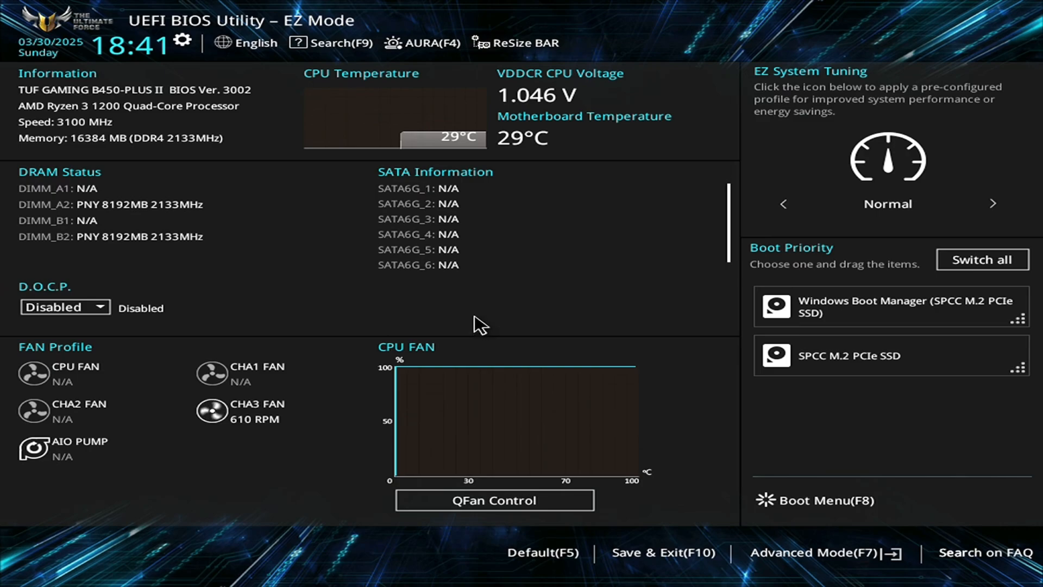
mouse_move(504, 231)
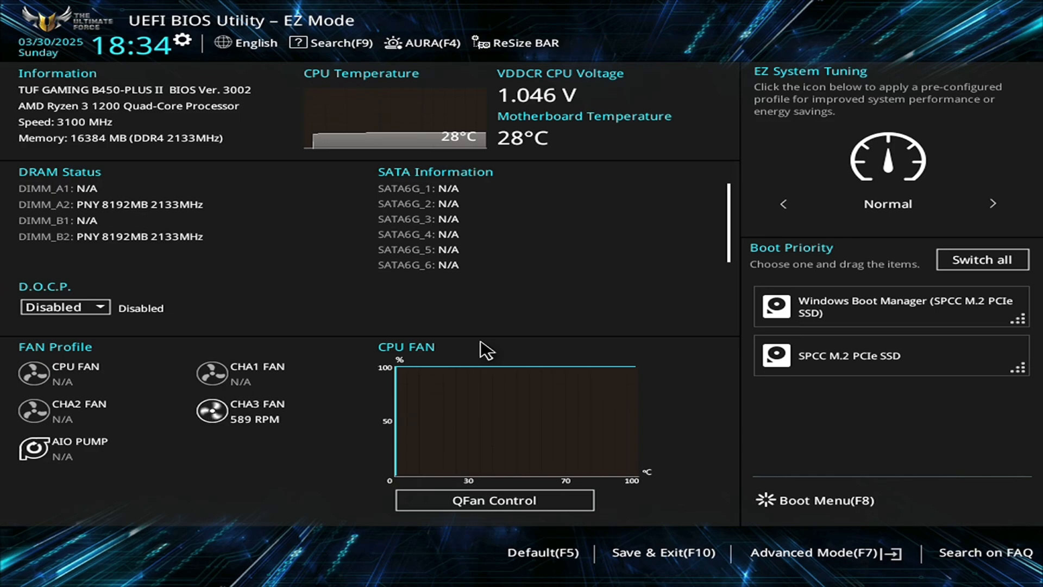
mouse_move(857, 539)
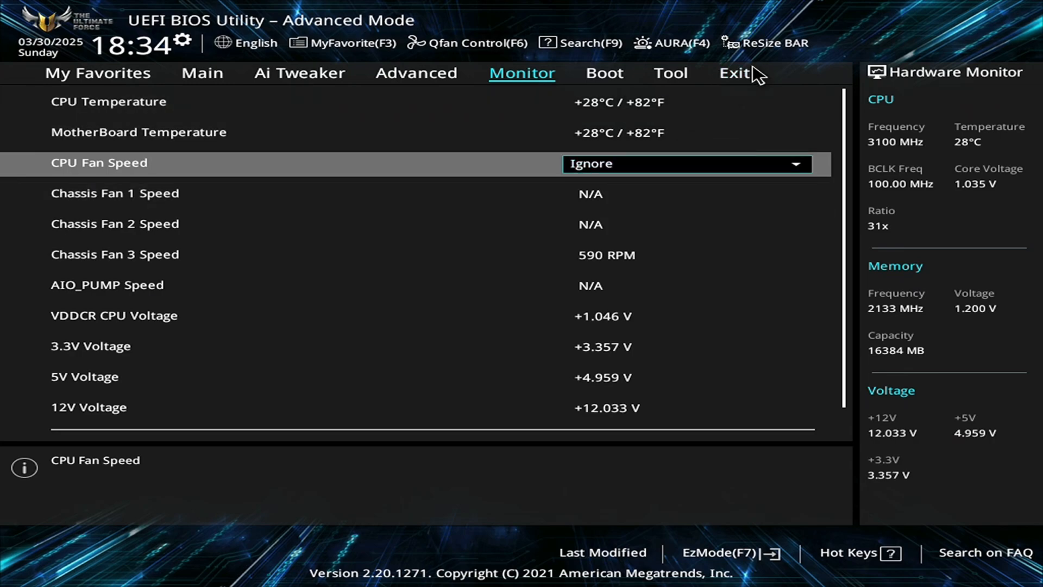
Save the CPU Fan Speed Ignore change with Save Changes & Reset and confirm OK.
left_click(734, 73)
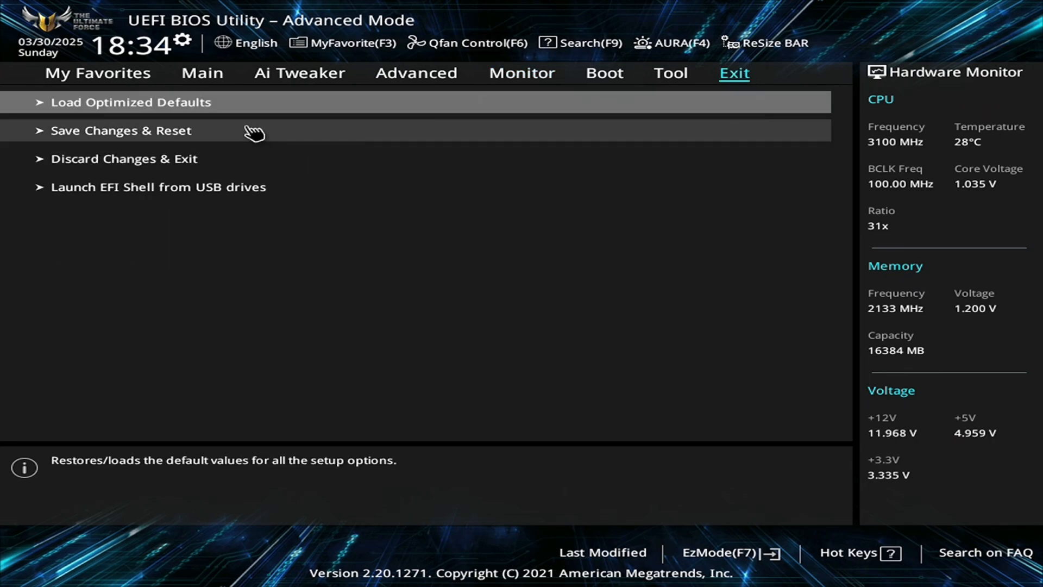
left_click(121, 130)
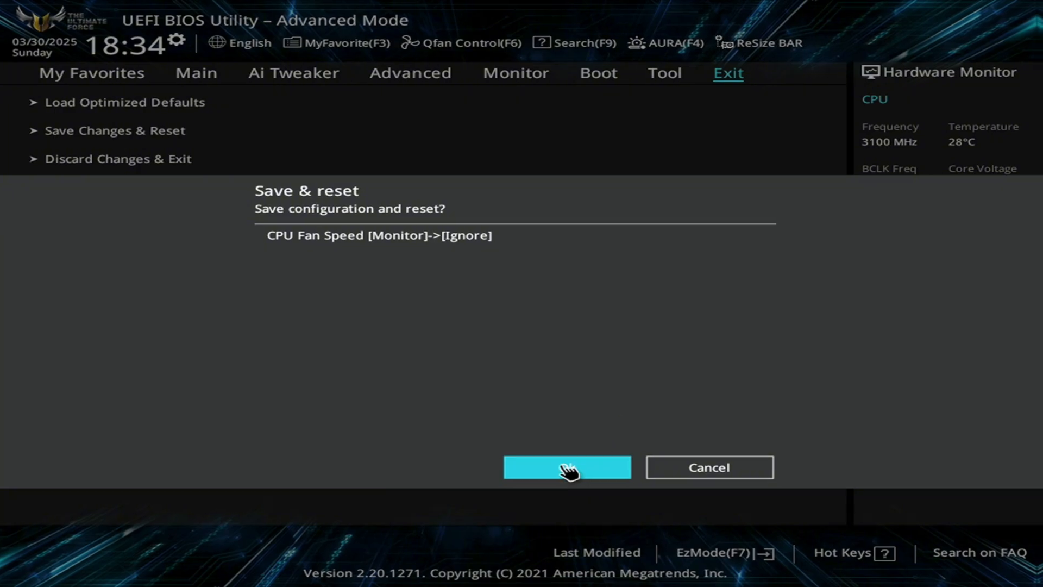
left_click(567, 467)
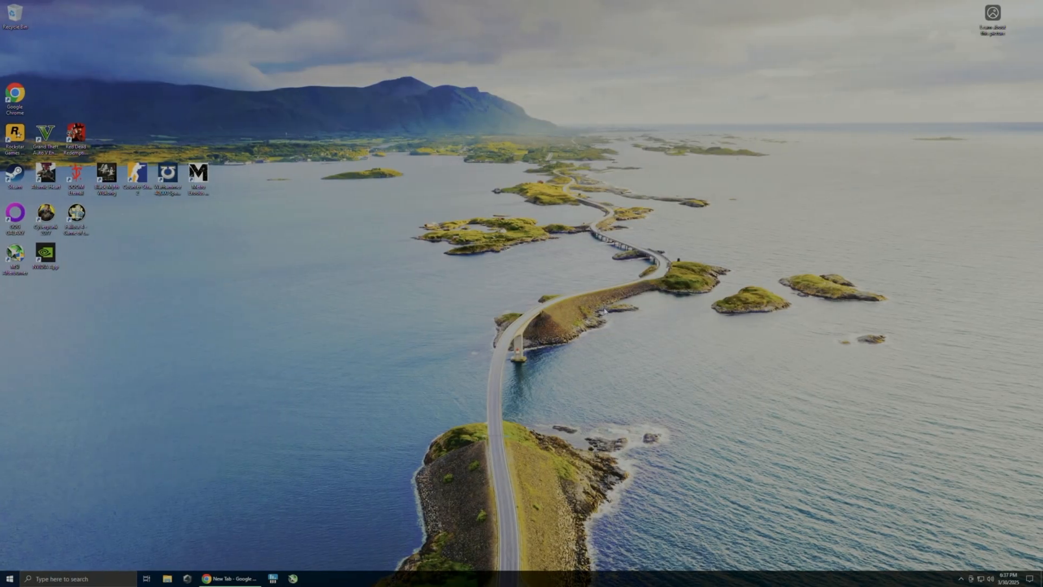
mouse_move(795, 109)
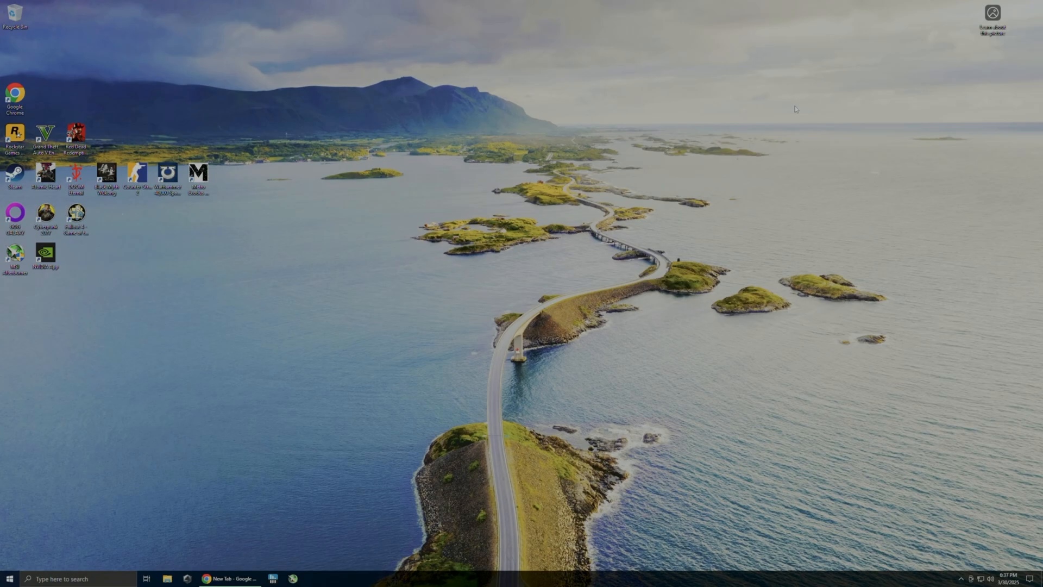